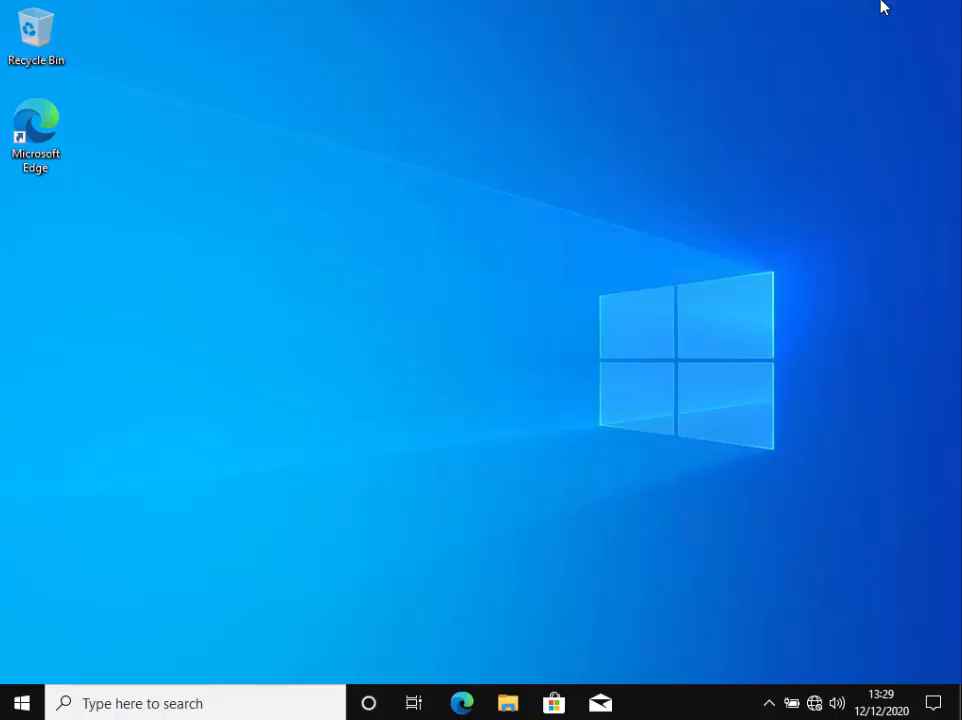
mouse_move(836, 336)
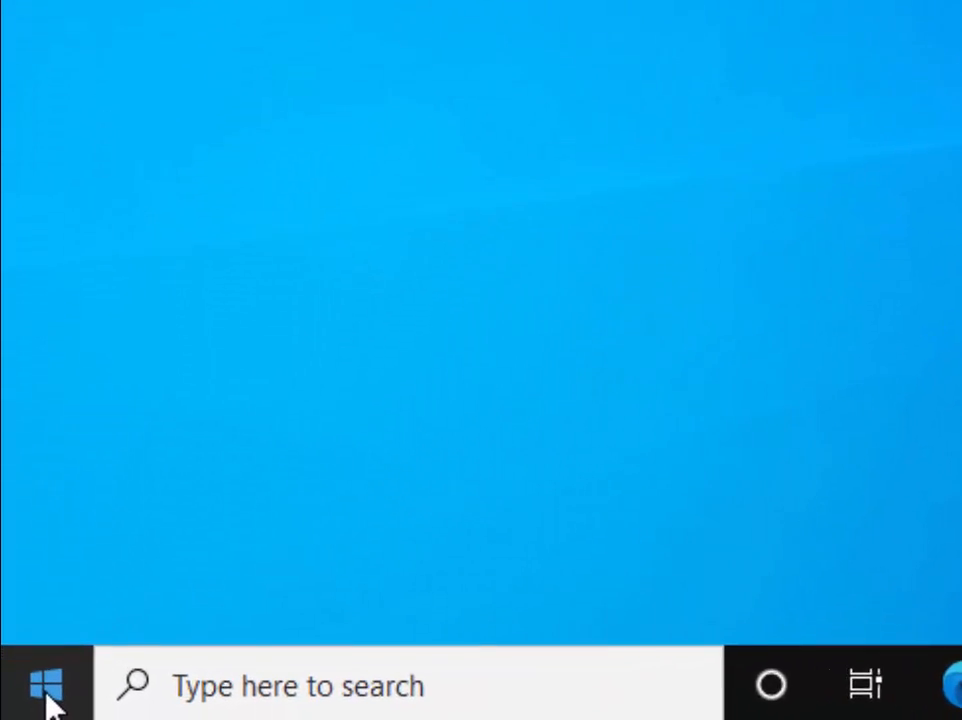
Launch Windows Settings from the Start menu, landing on the Display page
left_click(48, 684)
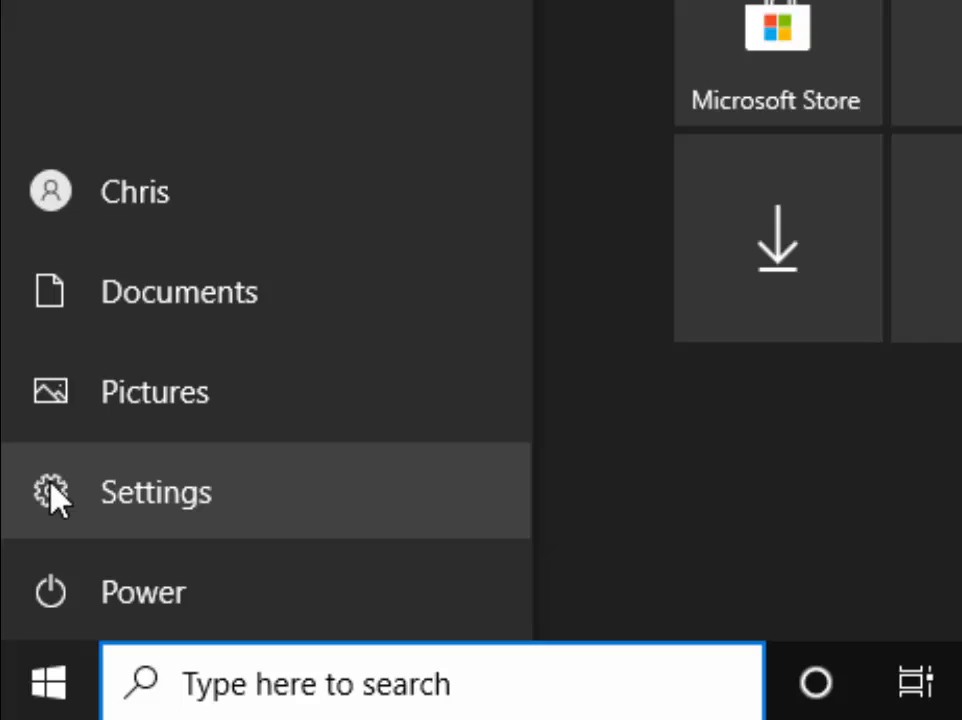
left_click(156, 492)
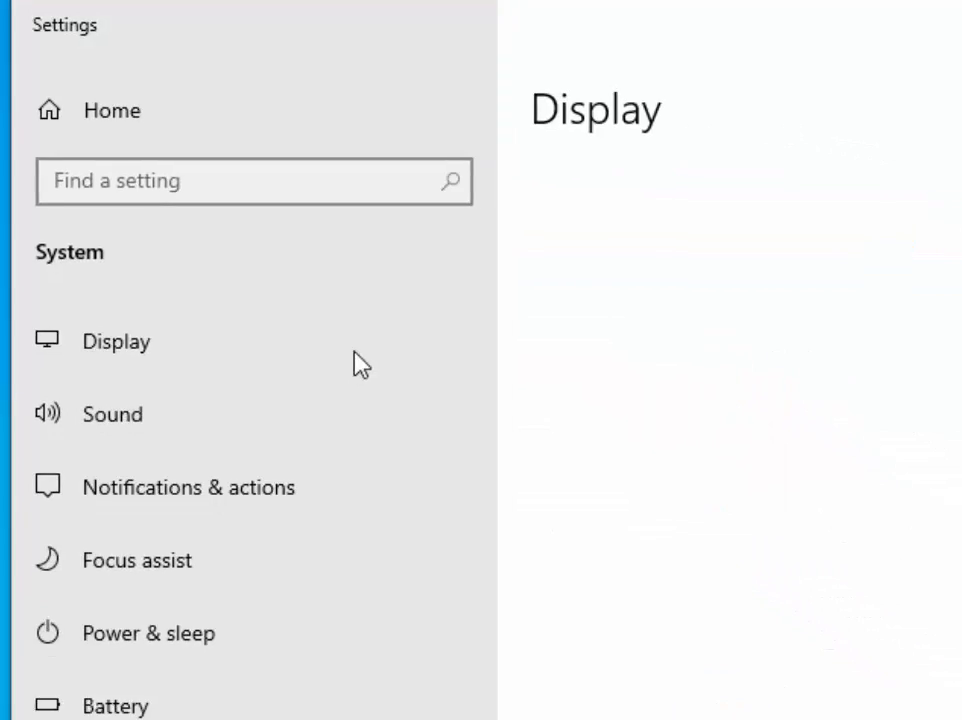
Switch to the Notifications & actions page from the System sidebar
left_click(116, 340)
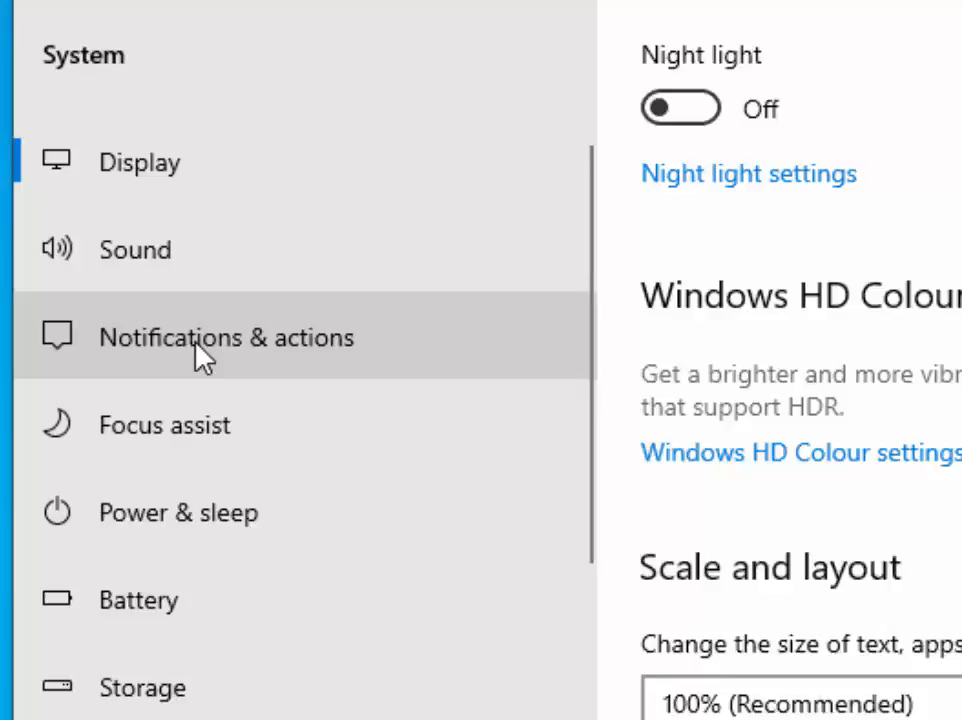
left_click(226, 336)
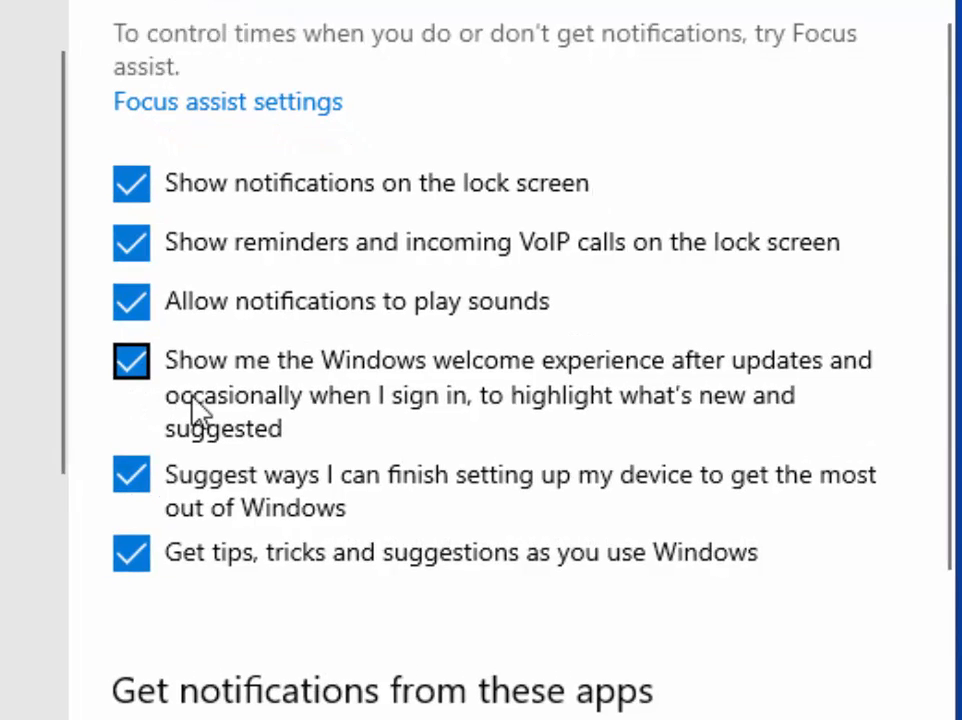
left_click(130, 362)
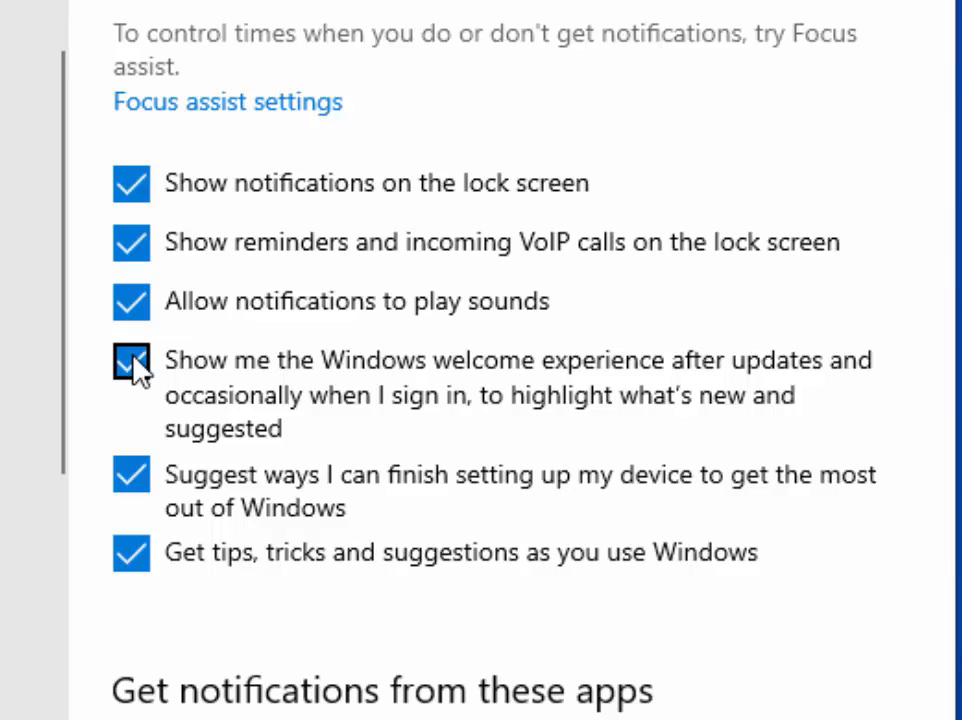
Untick the welcome experience, setup suggestions and tips/tricks checkboxes, then close Settings
left_click(130, 360)
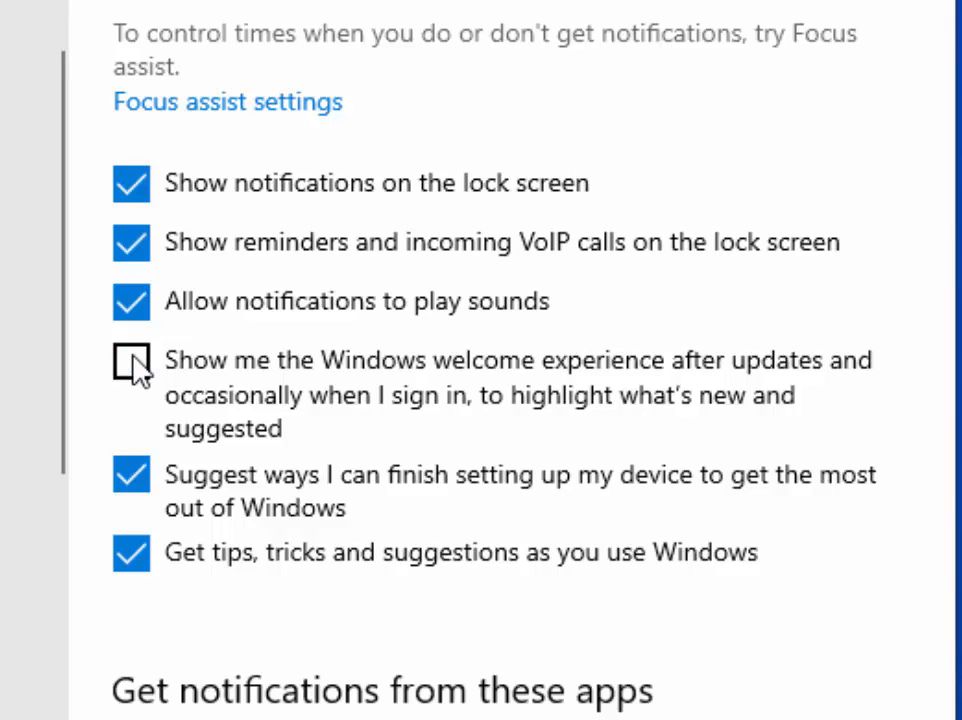
left_click(132, 476)
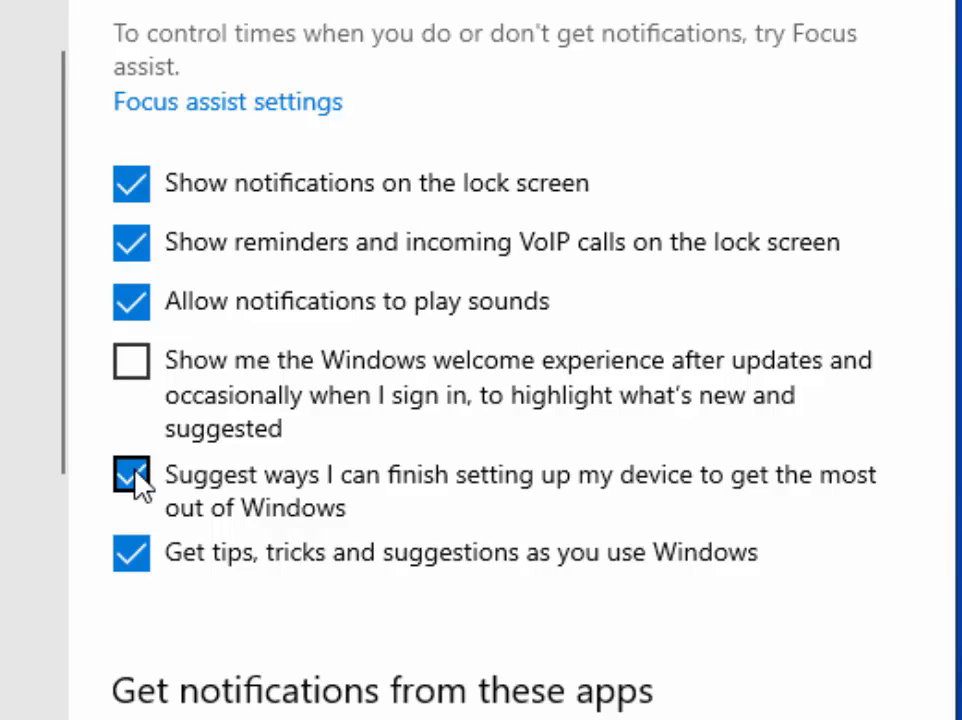
left_click(132, 474)
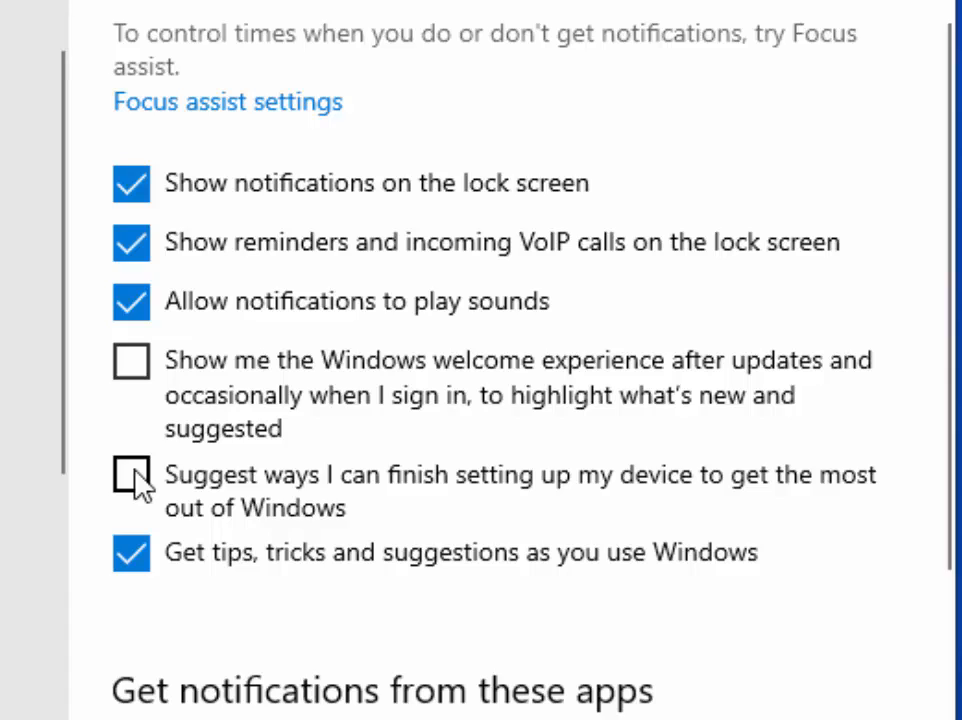
left_click(132, 552)
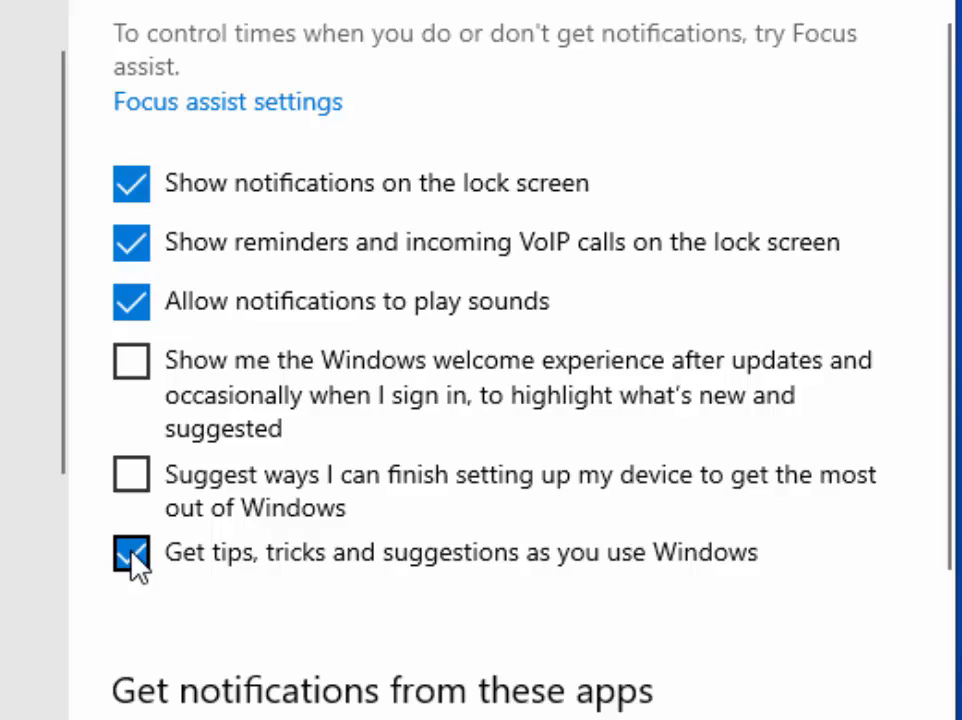
left_click(132, 552)
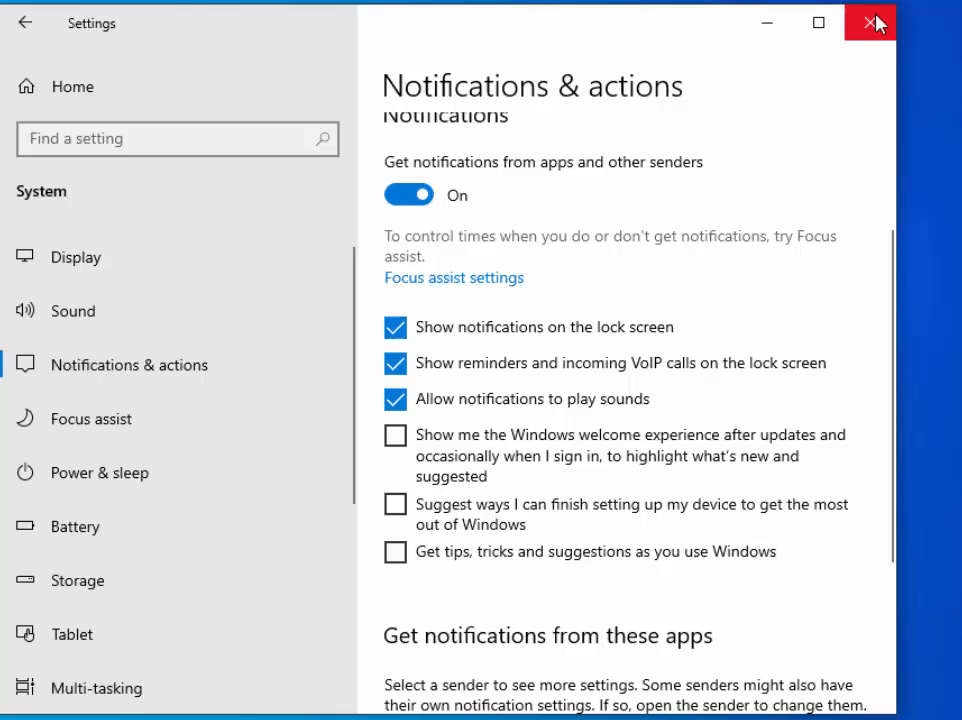
left_click(868, 22)
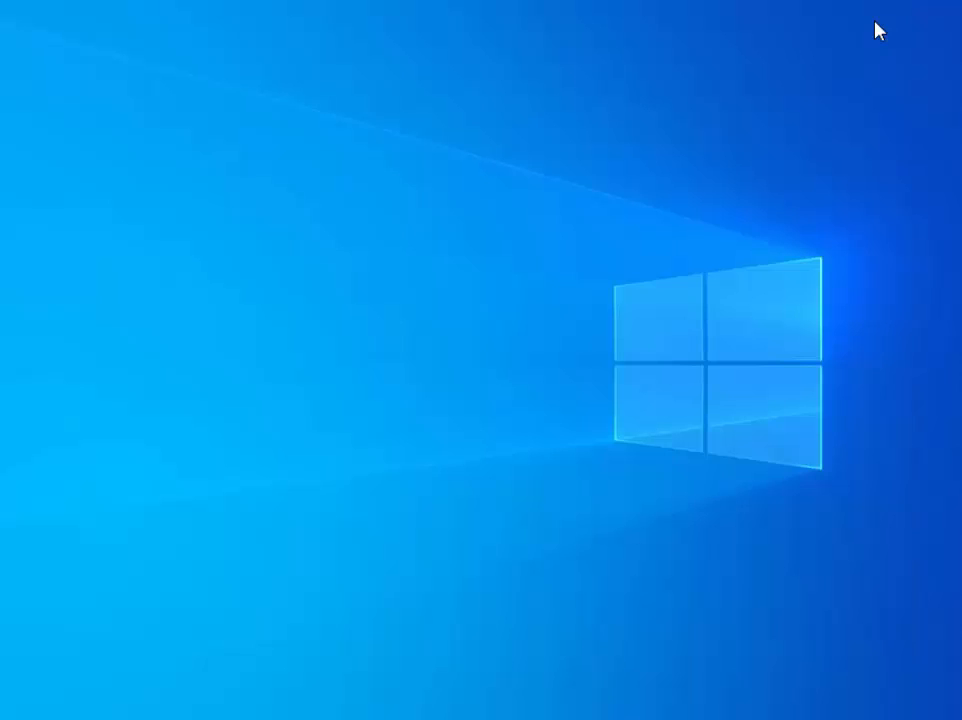